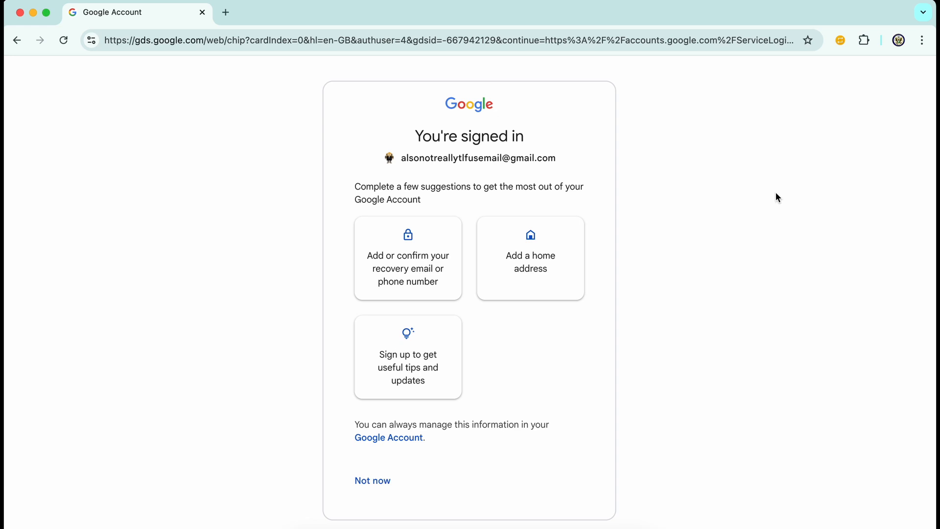
mouse_move(400, 386)
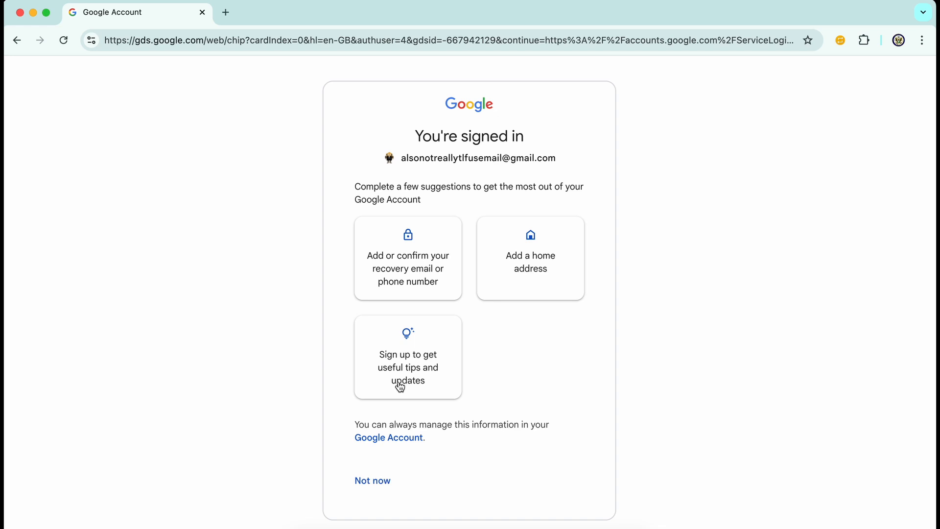
mouse_move(384, 334)
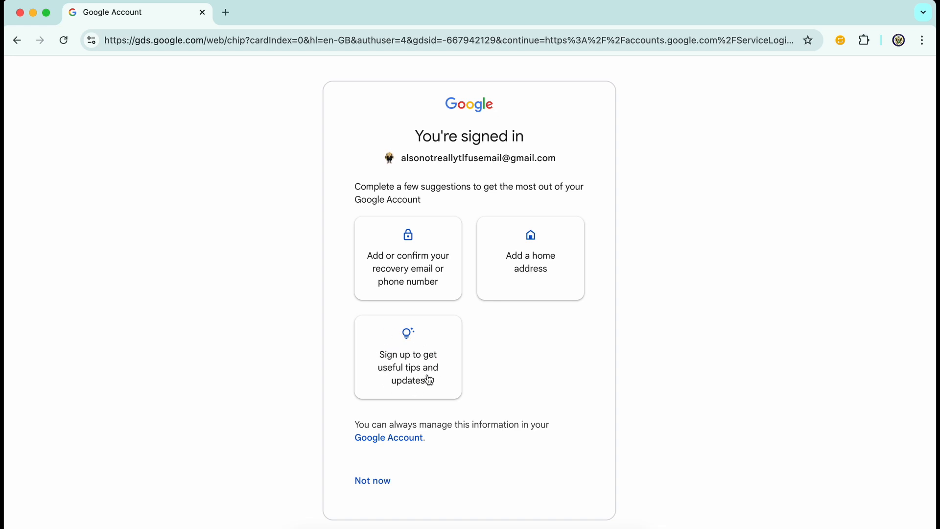
mouse_move(555, 317)
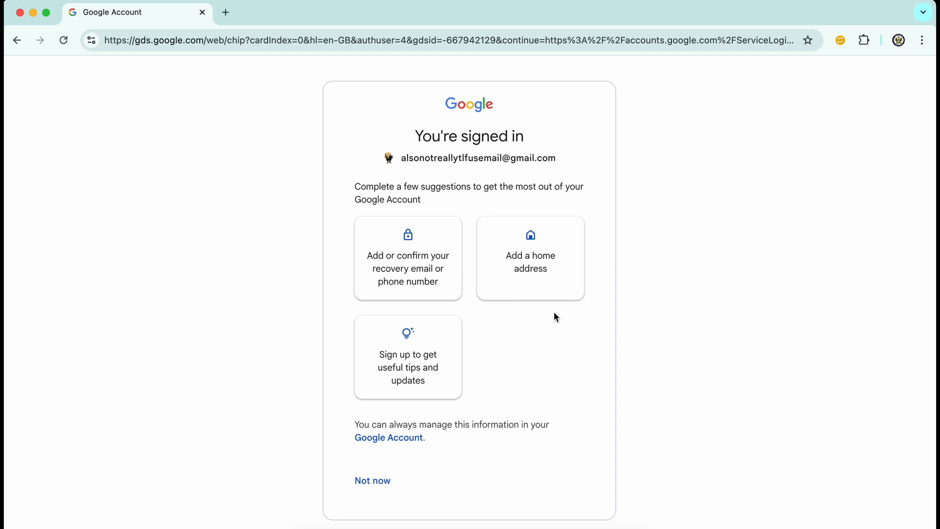
mouse_move(492, 253)
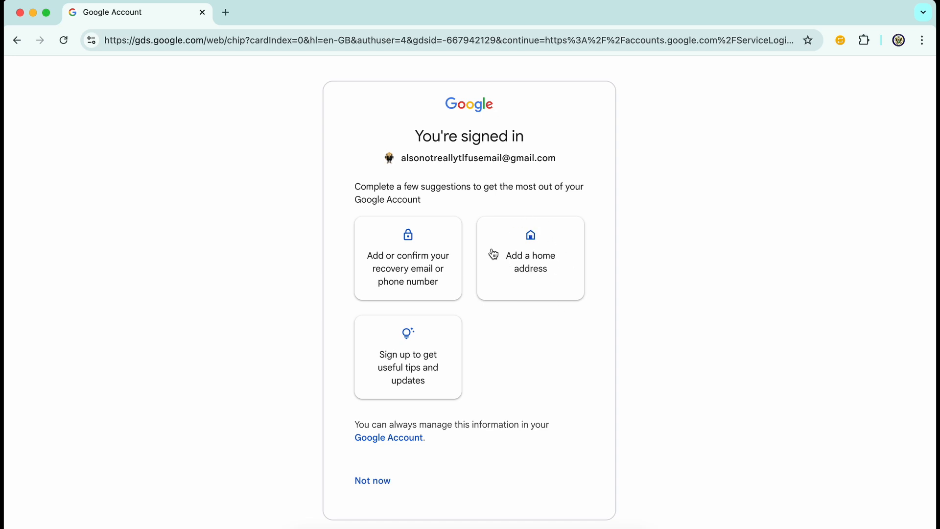
mouse_move(526, 283)
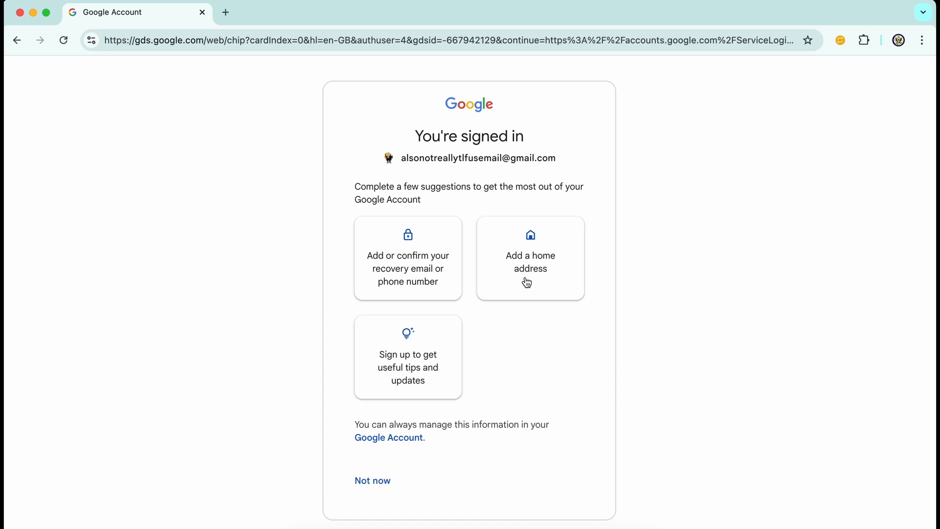
mouse_move(540, 283)
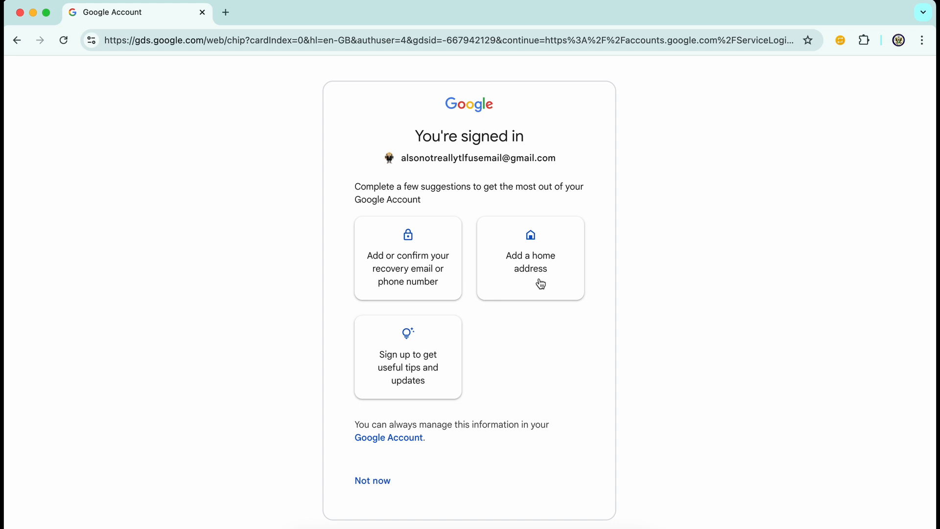
mouse_move(565, 246)
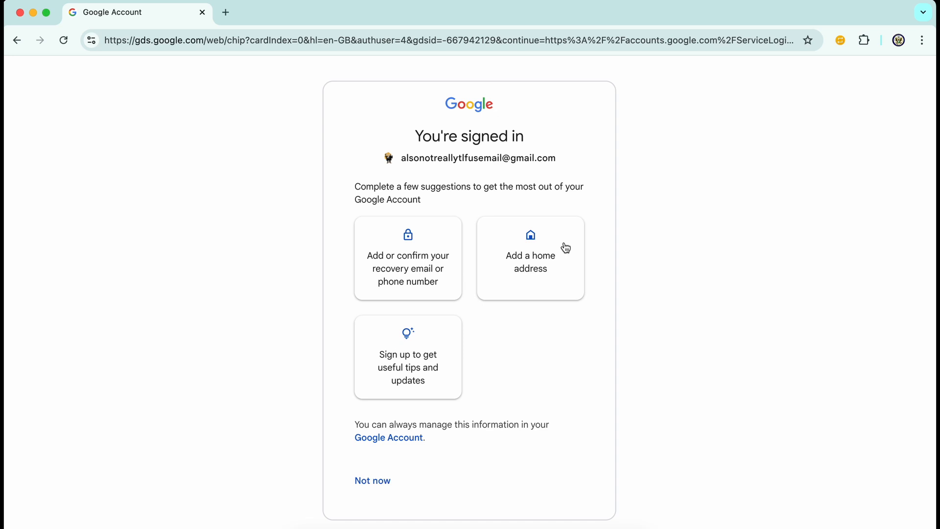
mouse_move(529, 284)
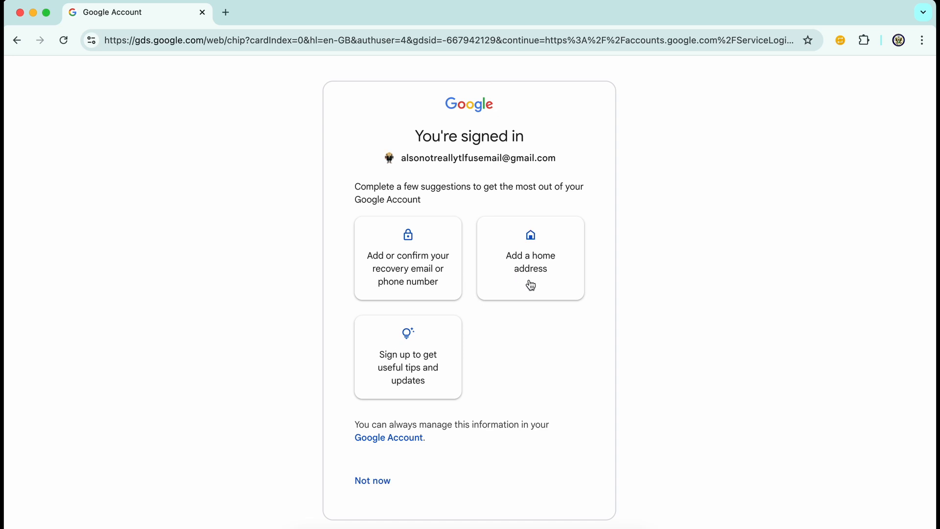
mouse_move(529, 233)
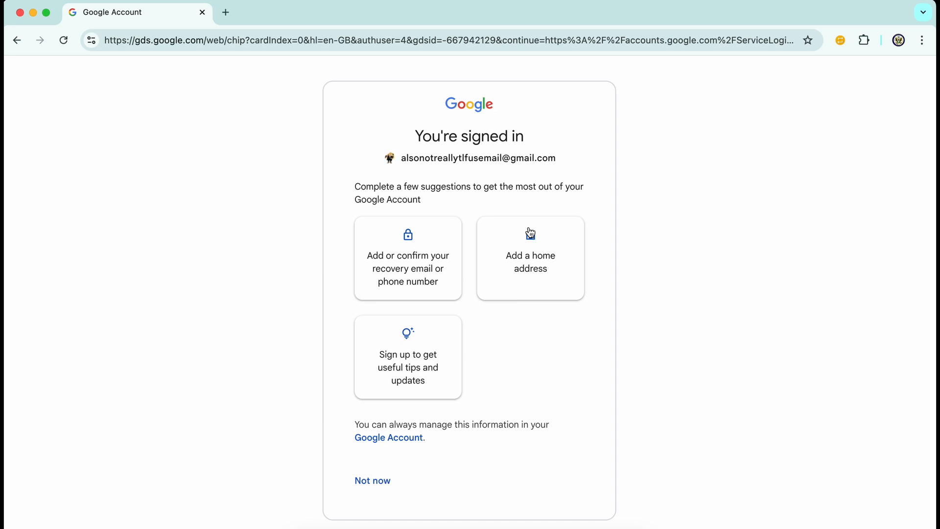
mouse_move(544, 234)
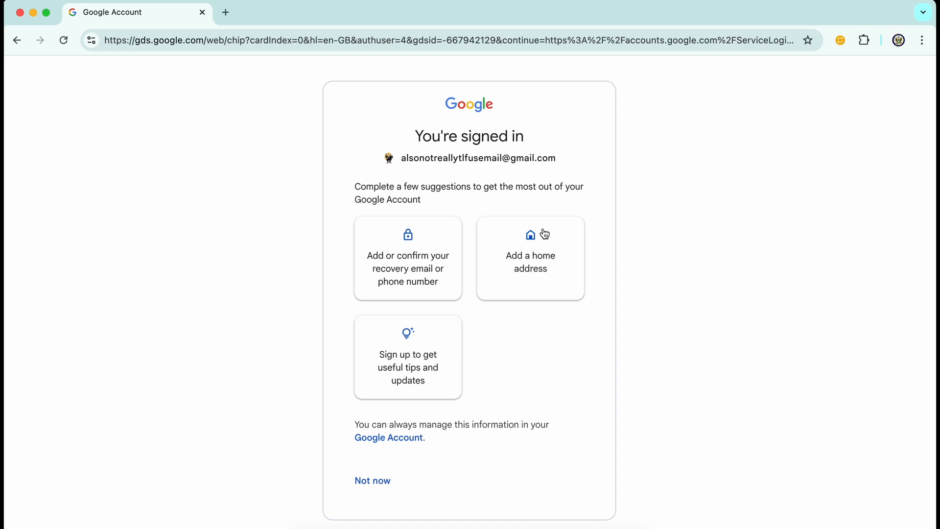
mouse_move(532, 285)
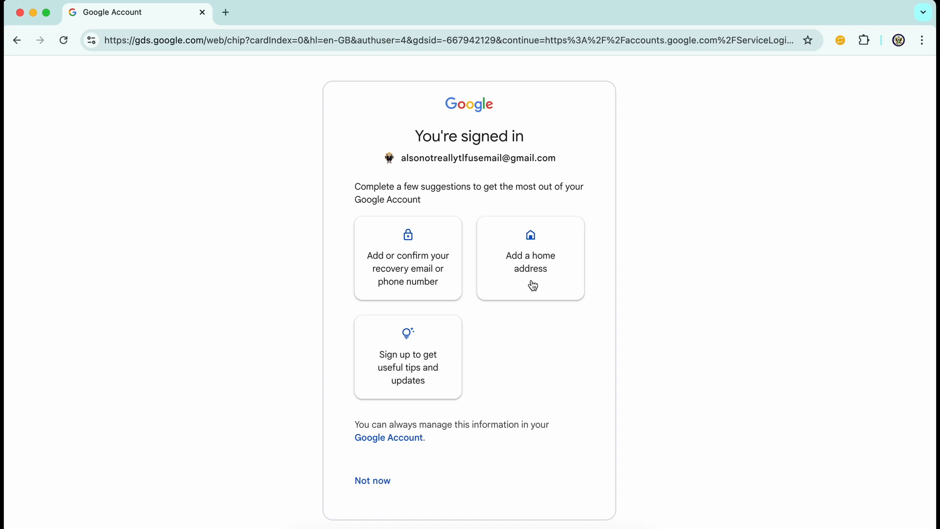
mouse_move(508, 280)
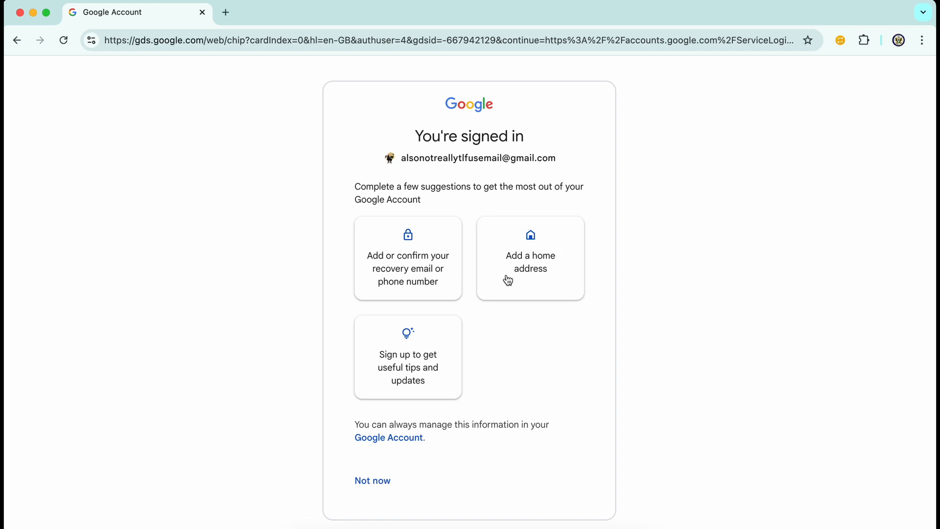
mouse_move(541, 231)
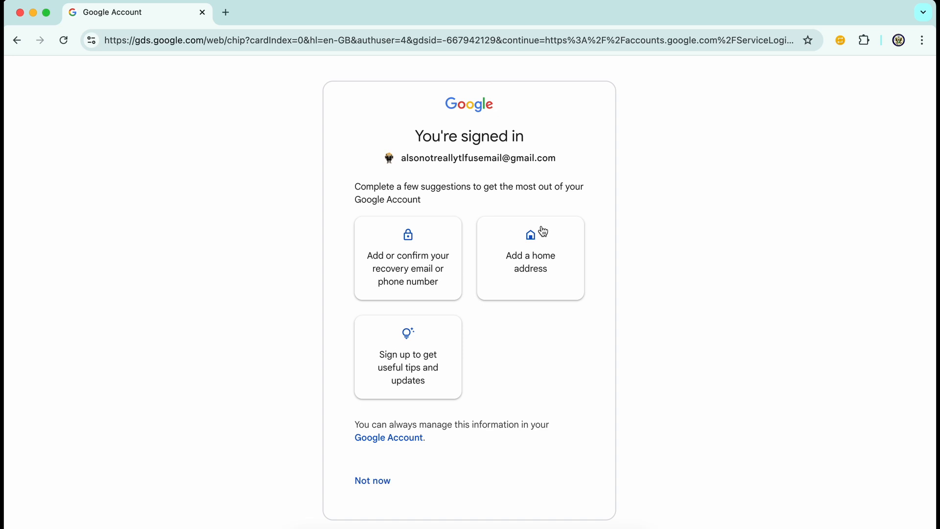
mouse_move(473, 256)
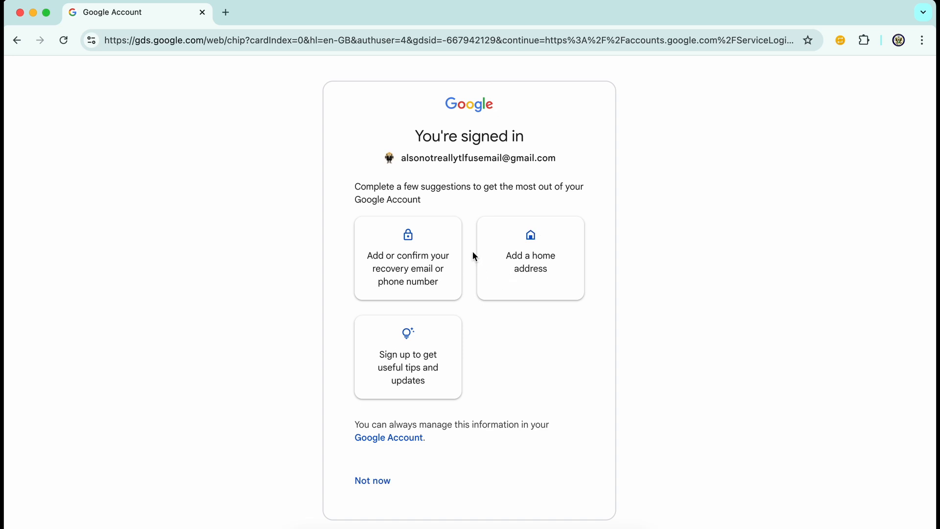
mouse_move(381, 264)
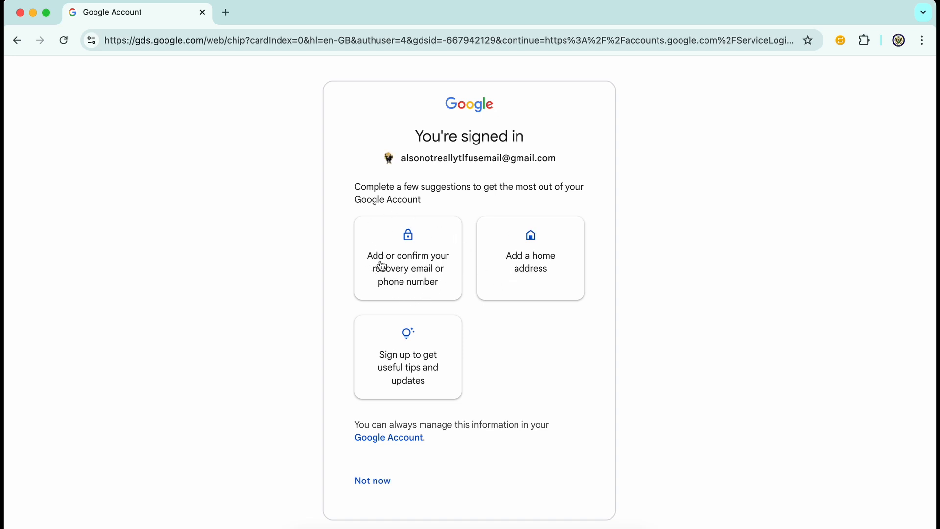
mouse_move(407, 295)
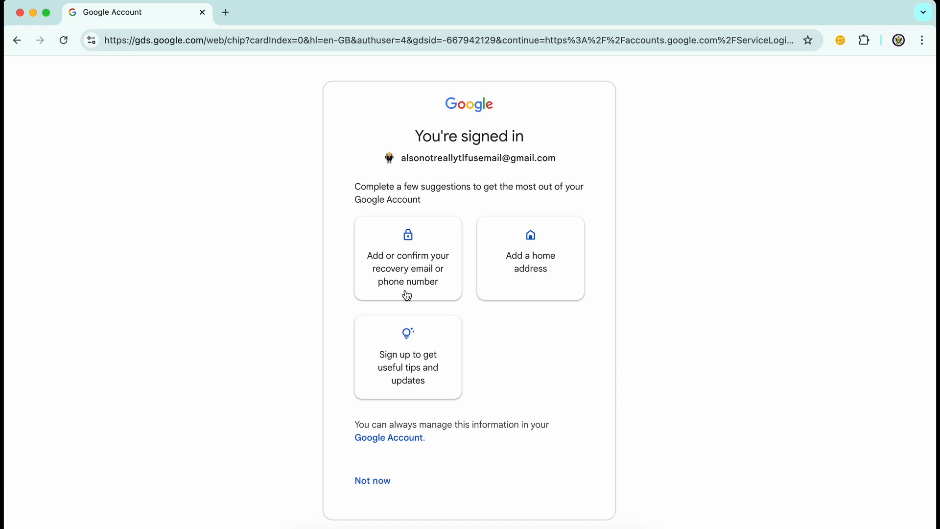
mouse_move(390, 279)
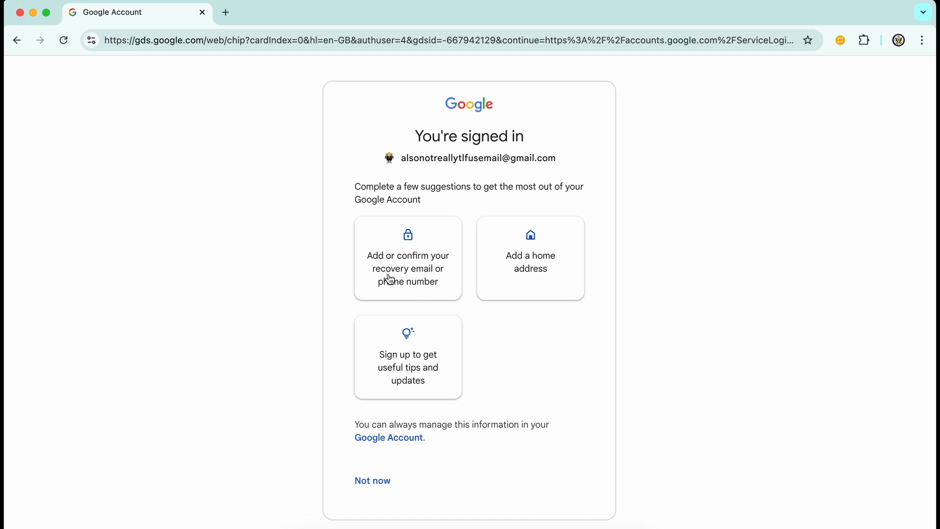
mouse_move(425, 261)
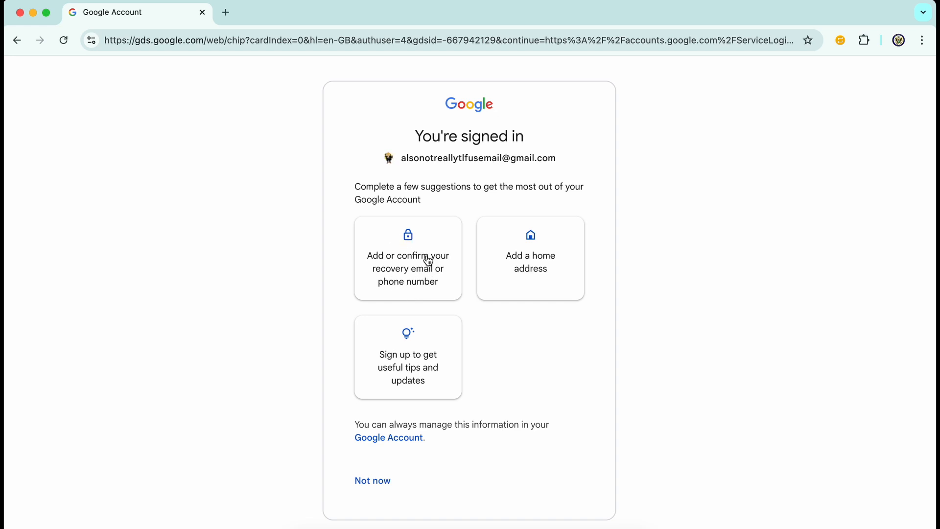
mouse_move(397, 291)
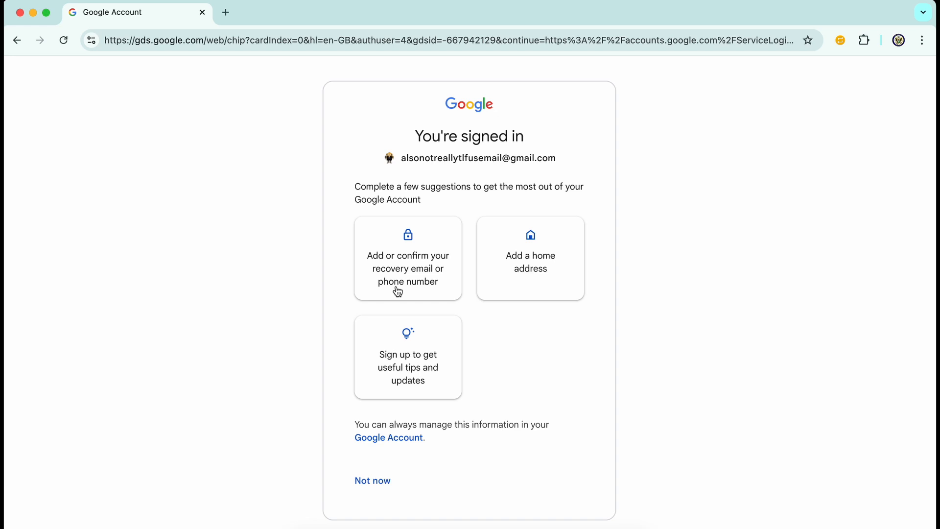
mouse_move(429, 220)
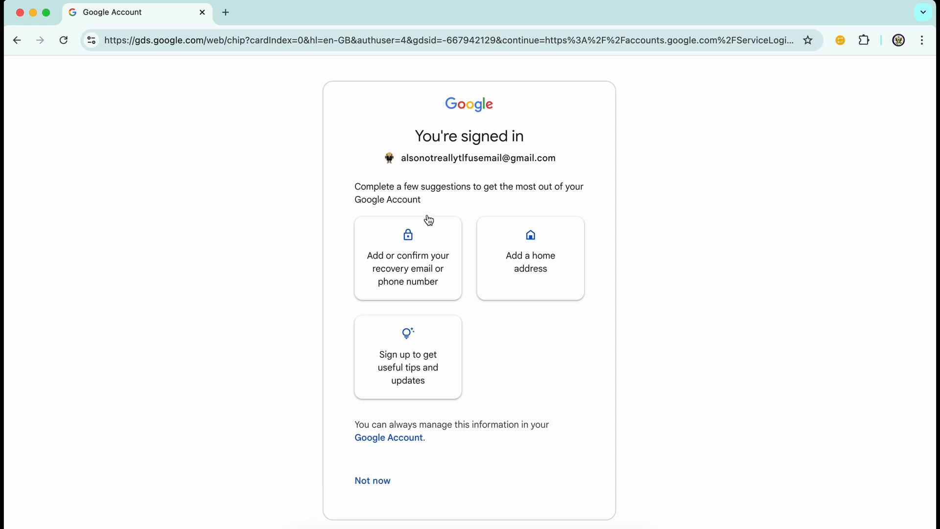
mouse_move(424, 301)
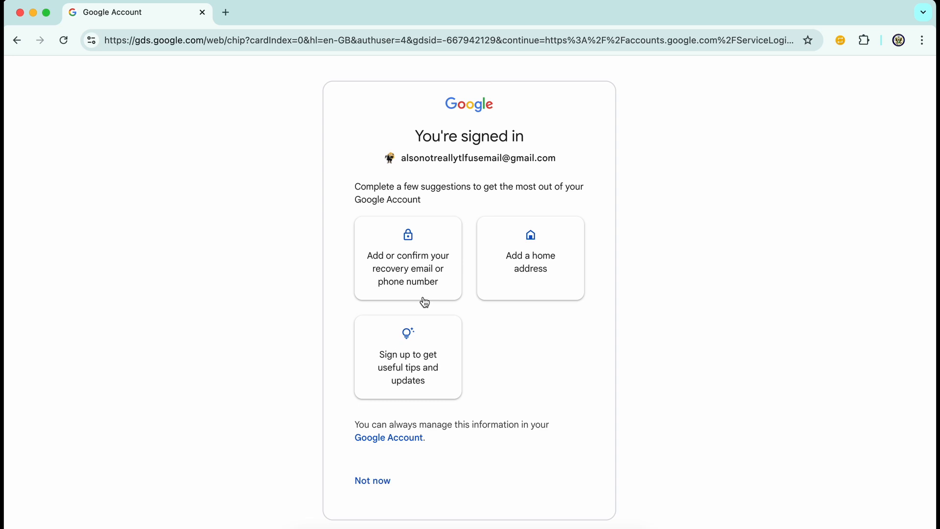
mouse_move(384, 235)
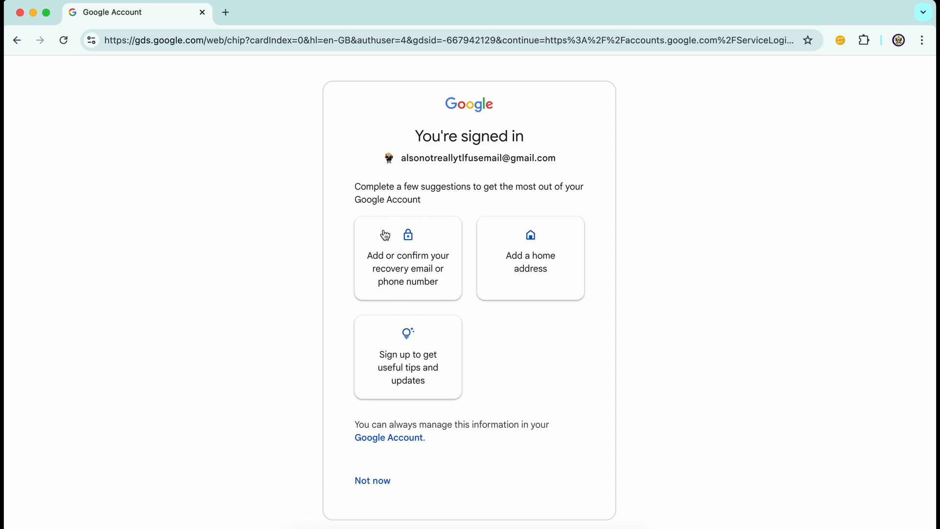
mouse_move(421, 292)
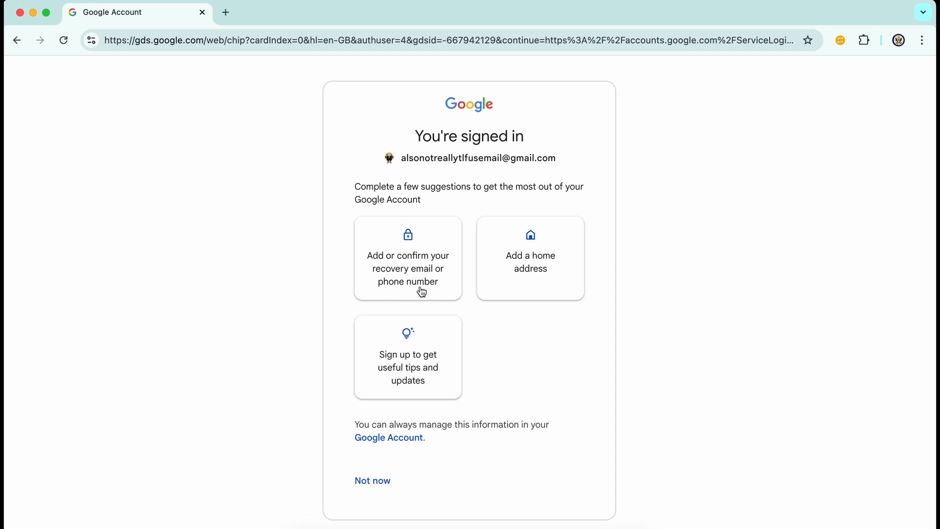
mouse_move(384, 269)
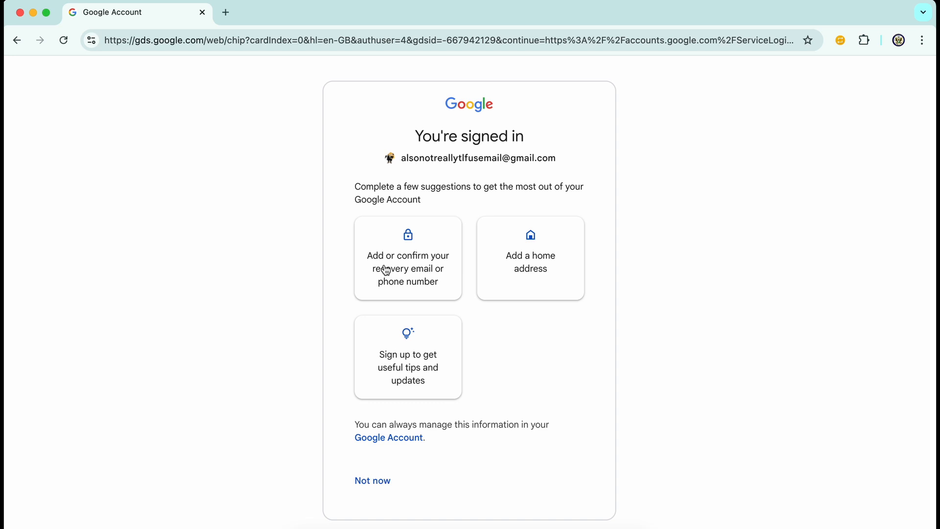
mouse_move(400, 278)
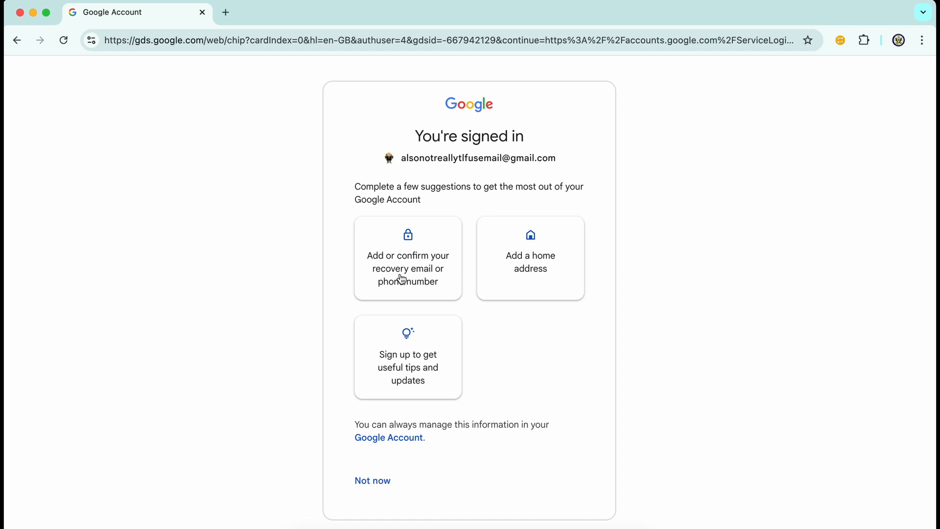
mouse_move(379, 256)
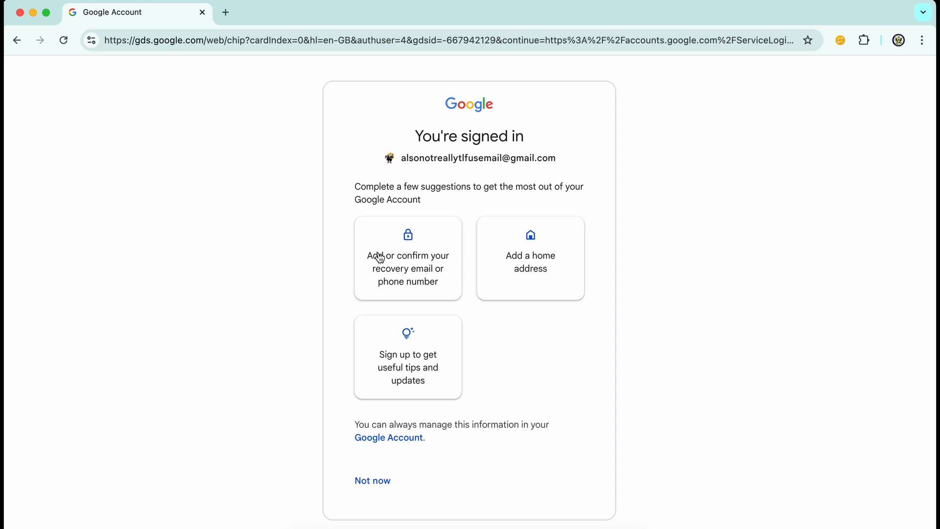
mouse_move(400, 291)
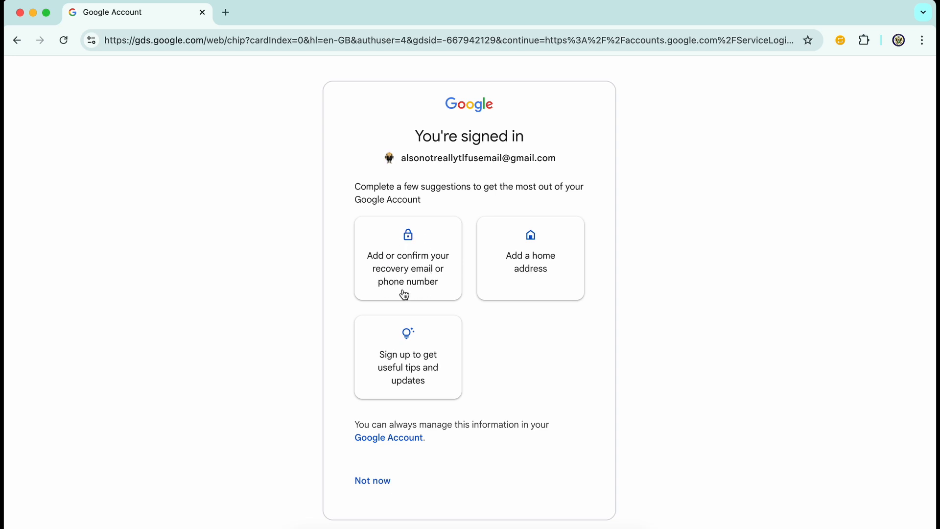
mouse_move(411, 281)
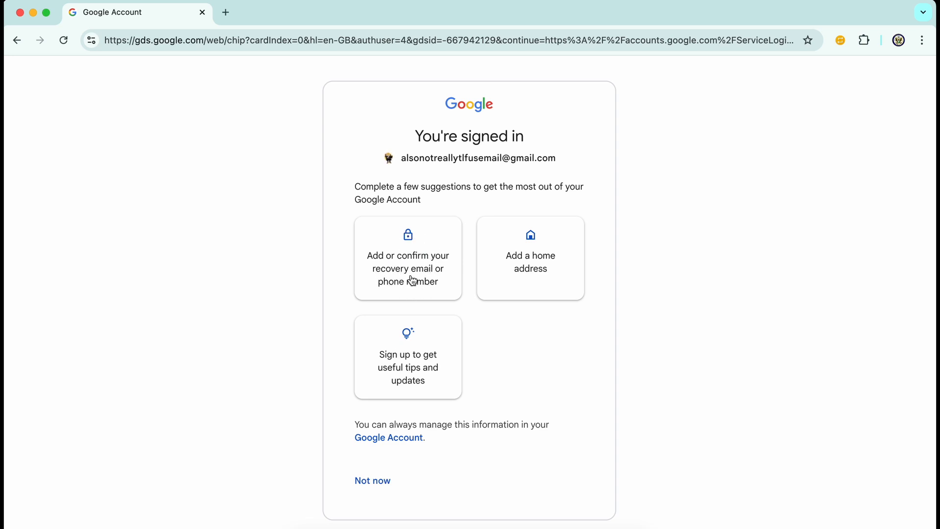
mouse_move(411, 288)
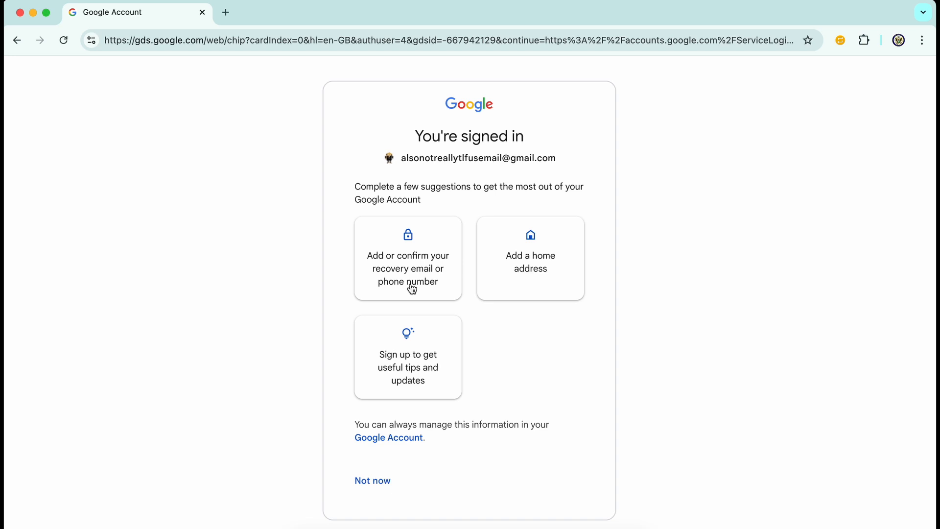